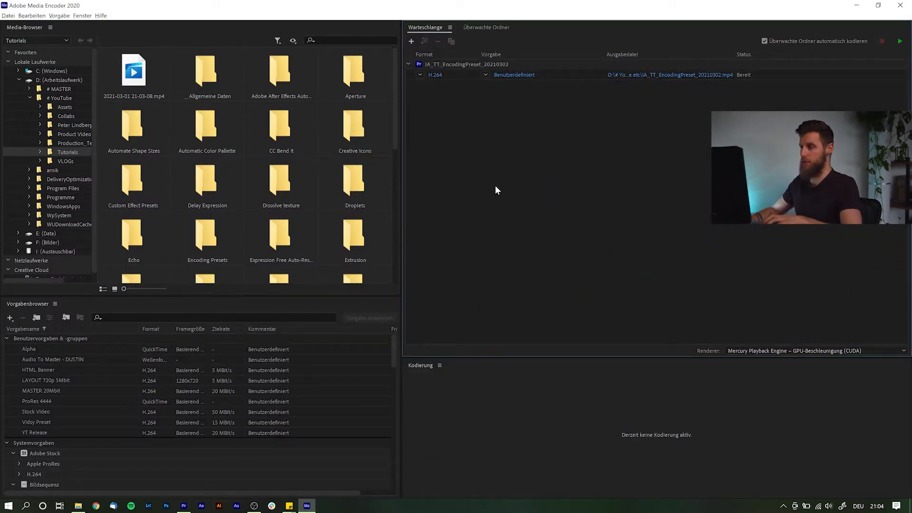
{"action": "mouse_move", "coordinate": [551, 85]}
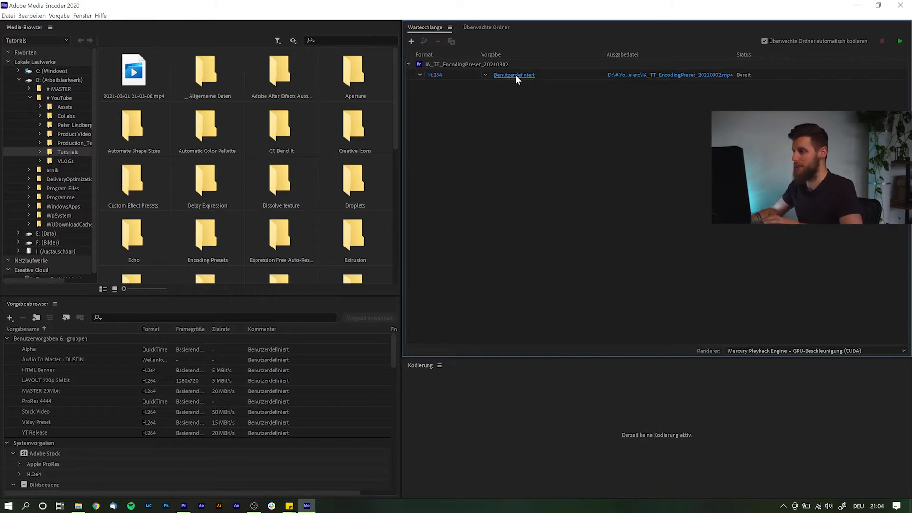
{"action": "mouse_move", "coordinate": [512, 137]}
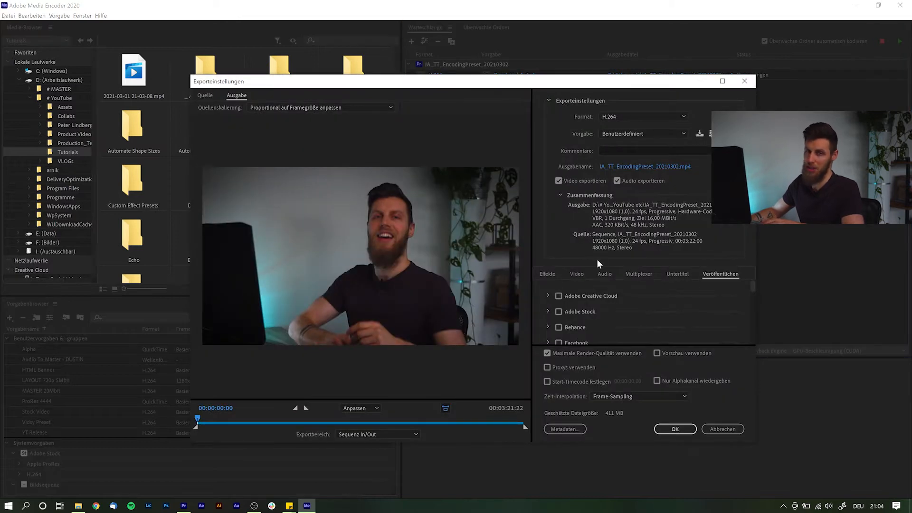
Review the sequence's Video export settings, then cancel without applying changes.
{"action": "left_click", "coordinate": [577, 273]}
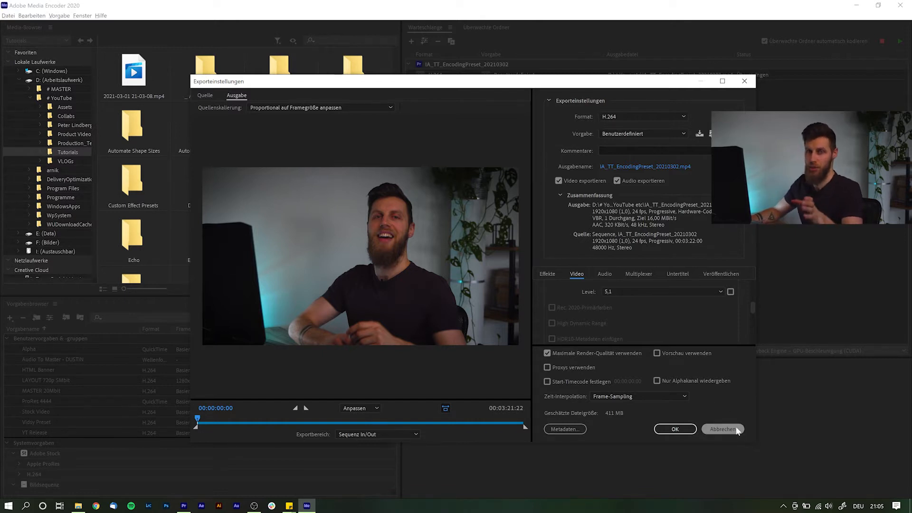
{"action": "left_click", "coordinate": [676, 430]}
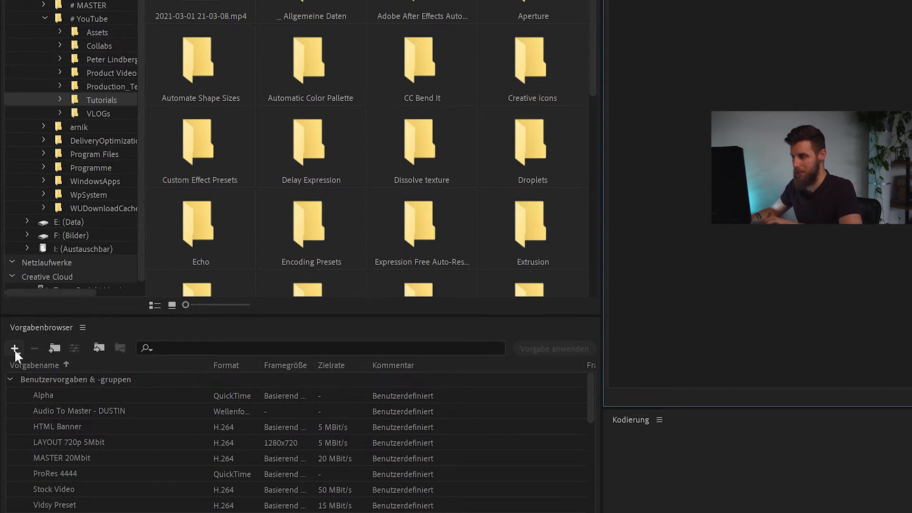
Open the Preset Browser's + menu to create a new encoding preset.
{"action": "left_click", "coordinate": [14, 348]}
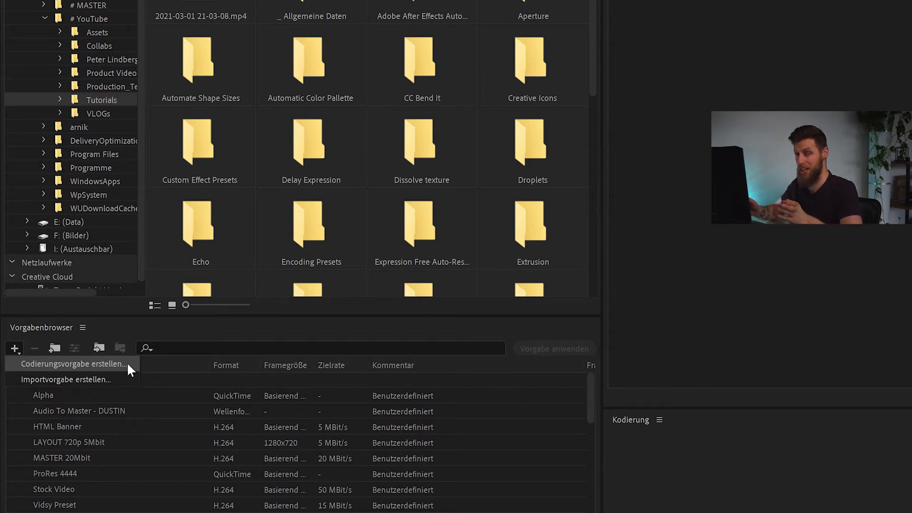
{"action": "mouse_move", "coordinate": [124, 368]}
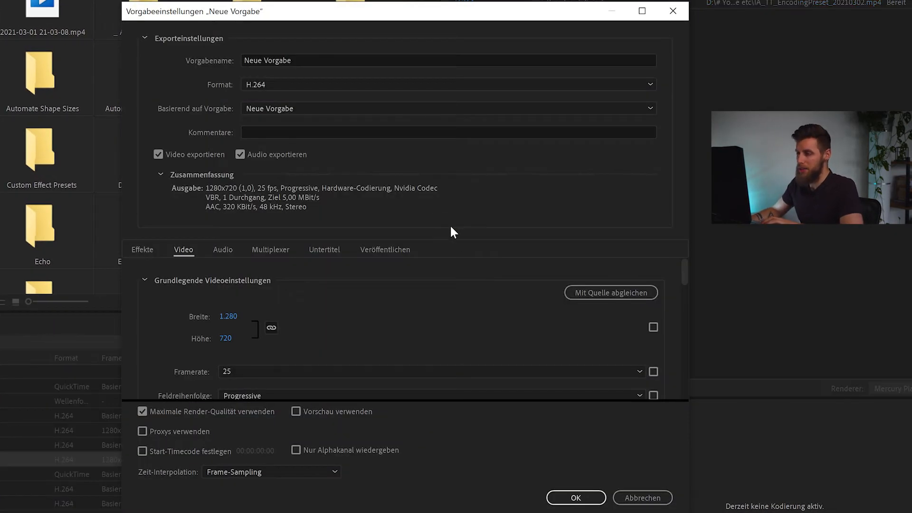
Toggle the frame width/height checkbox, name the H.264 preset 'Preset', and confirm.
{"action": "scroll", "scroll_direction": "down", "scroll_amount": 3}
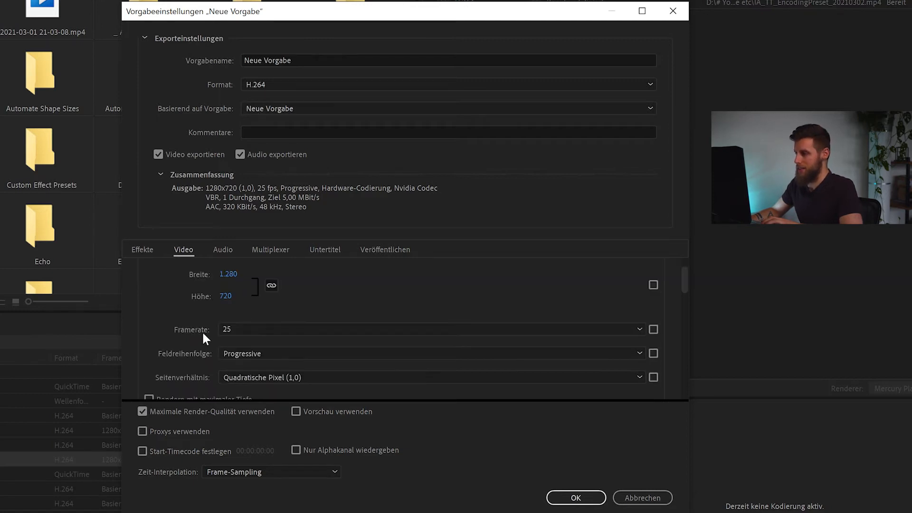
{"action": "scroll", "scroll_direction": "down", "scroll_amount": 3}
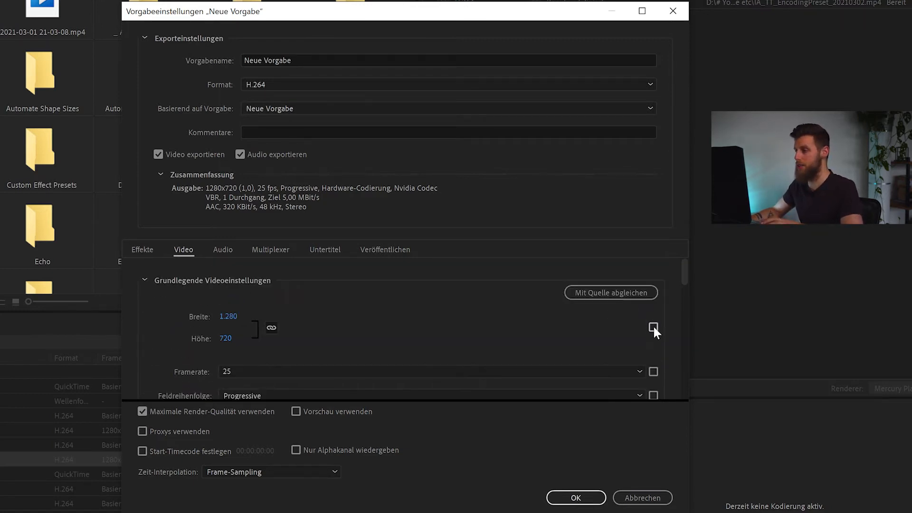
{"action": "left_click", "coordinate": [654, 327]}
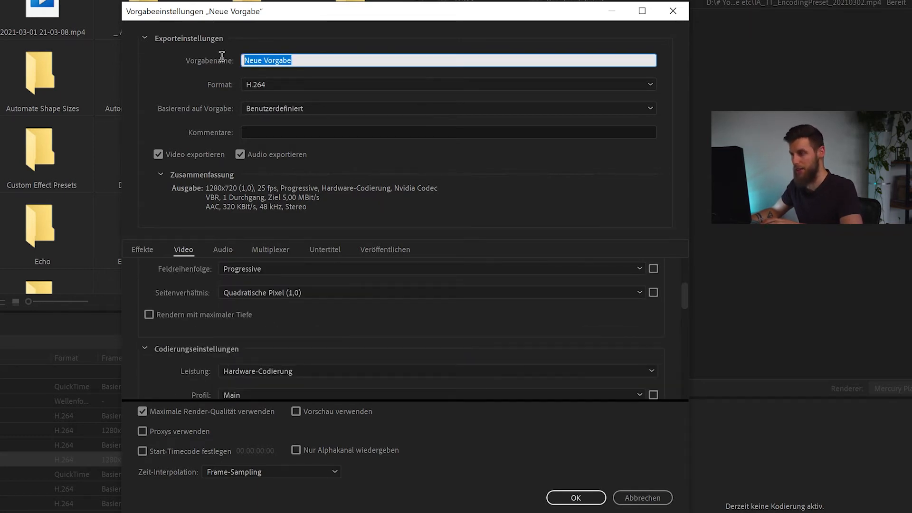
{"action": "type", "text": "Preset"}
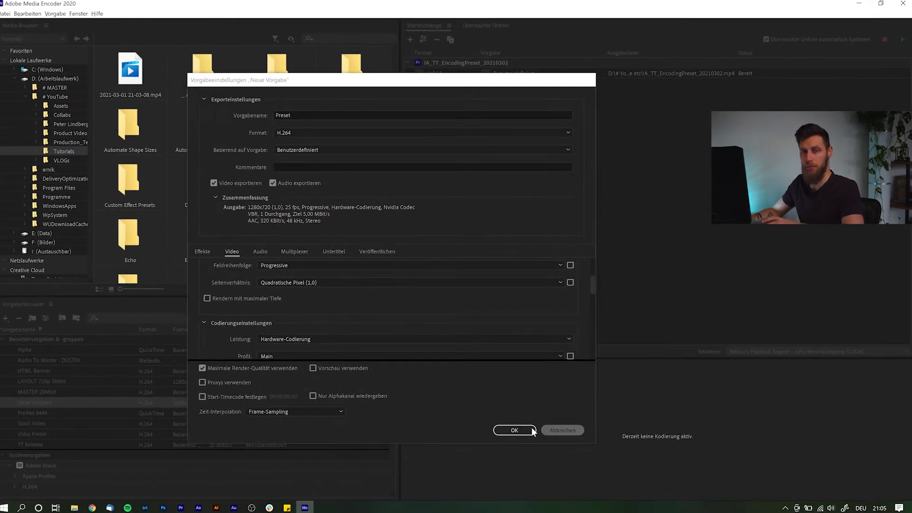
{"action": "left_click", "coordinate": [514, 430]}
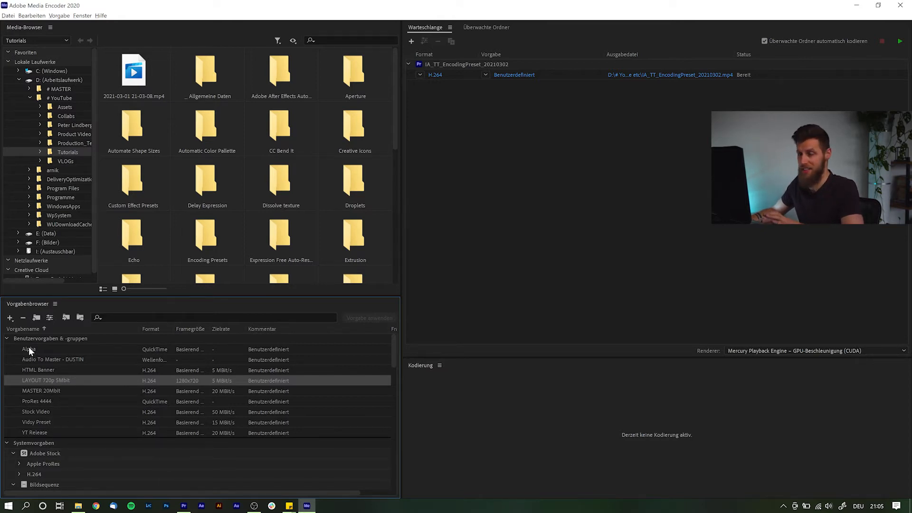
{"action": "mouse_move", "coordinate": [33, 352]}
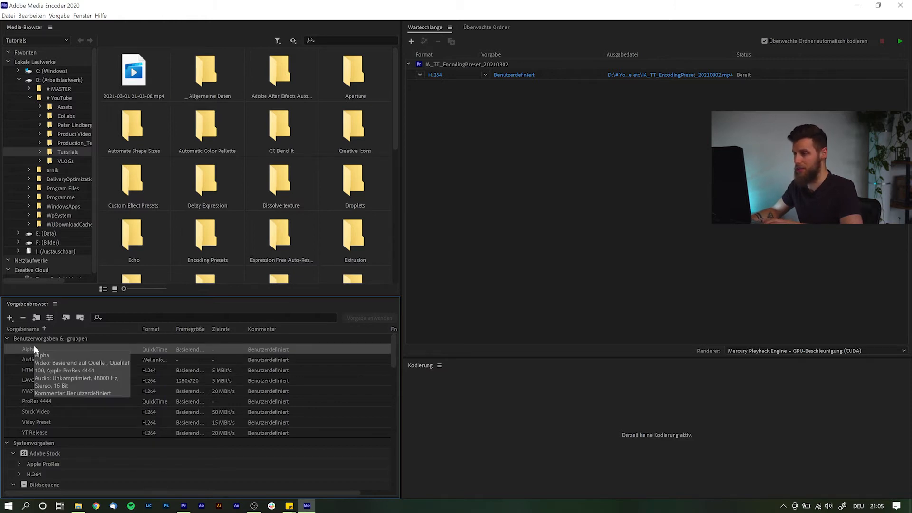
{"action": "mouse_move", "coordinate": [60, 428]}
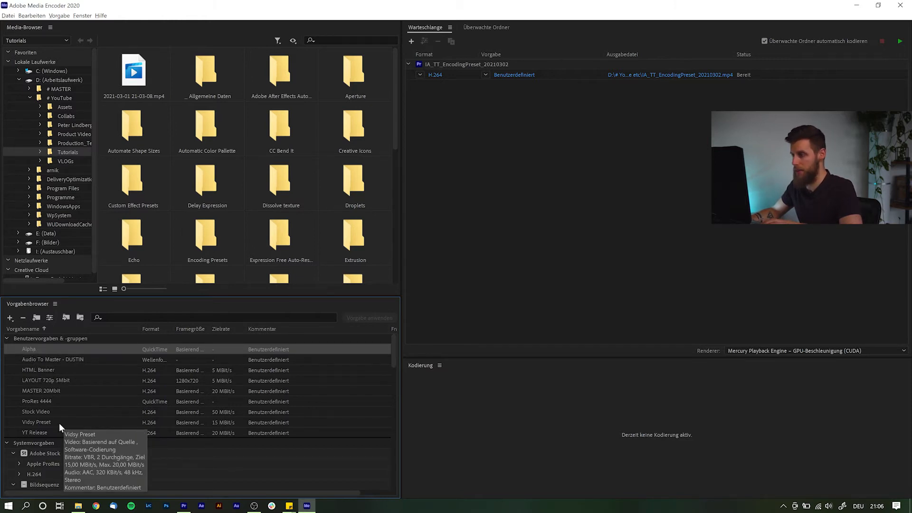
{"action": "left_click", "coordinate": [8, 317]}
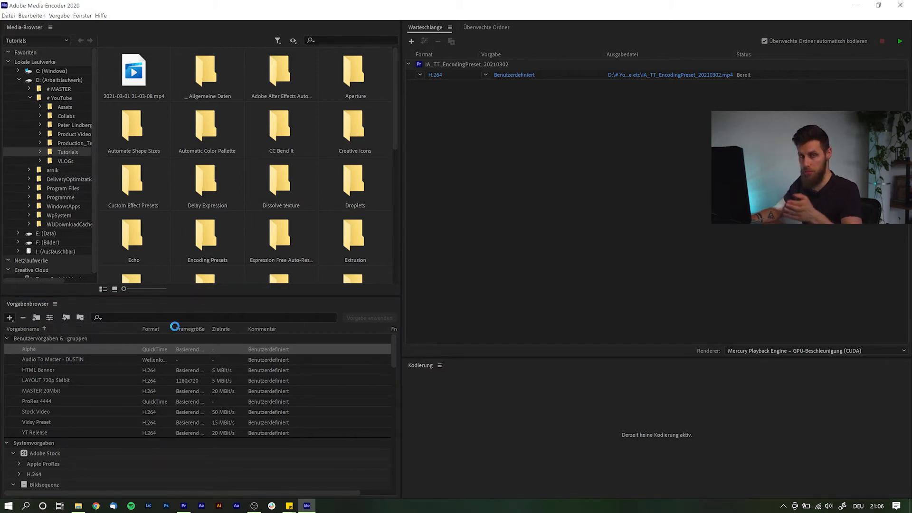
Start a new preset from Alpha and enable YouTube publishing under Veröffentlichen.
{"action": "left_click", "coordinate": [9, 318]}
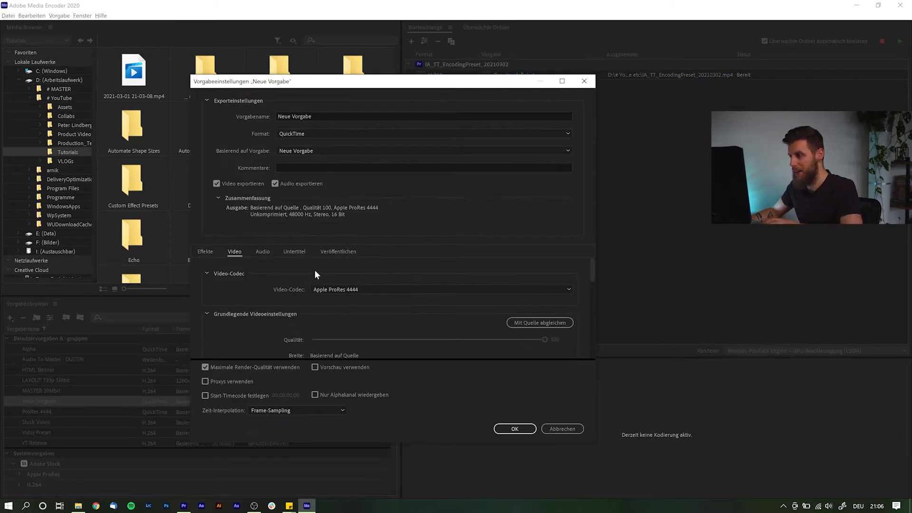
{"action": "left_click", "coordinate": [338, 251]}
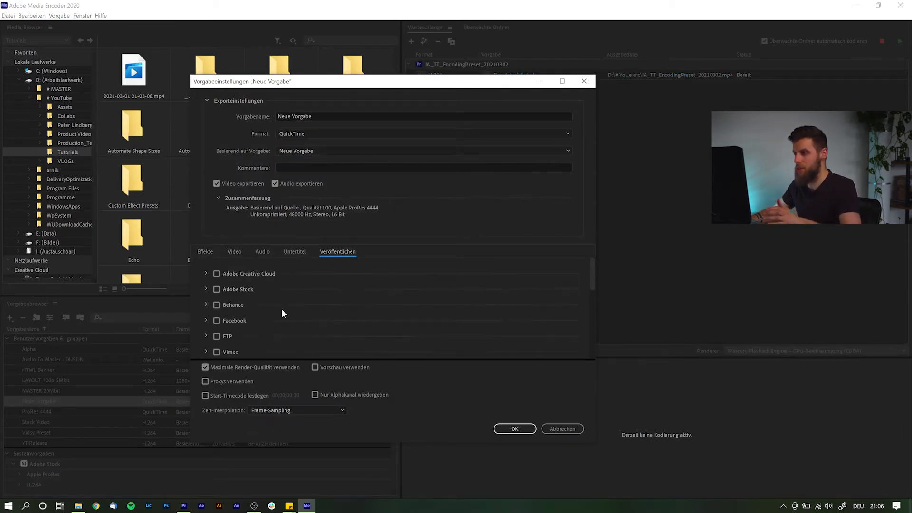
{"action": "left_click", "coordinate": [207, 277]}
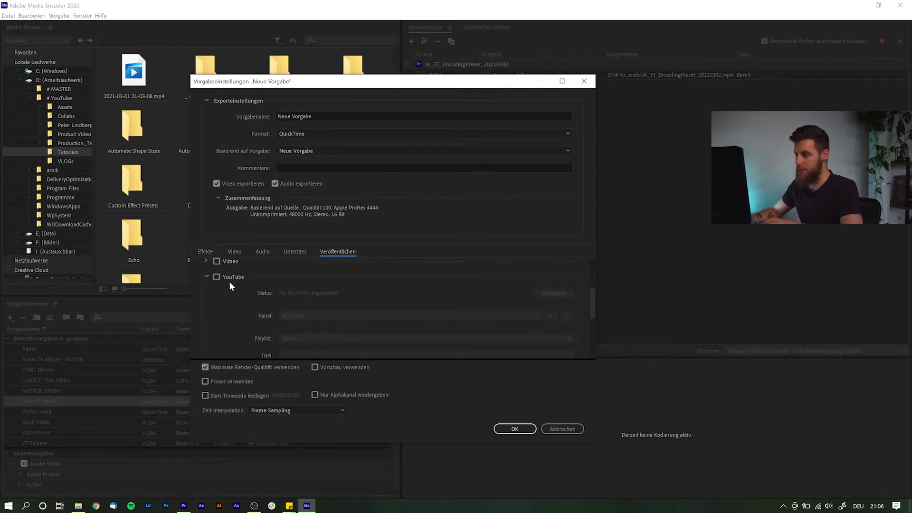
{"action": "left_click", "coordinate": [216, 277]}
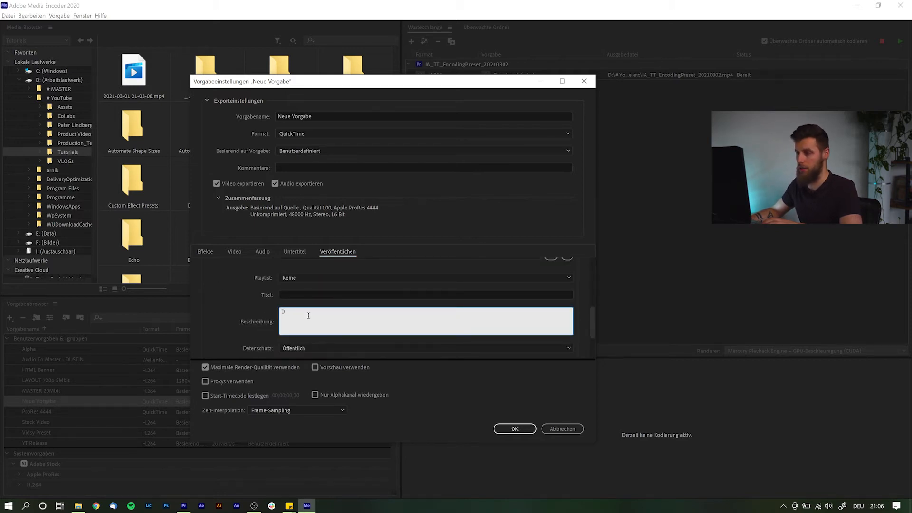
Enter description 'Default descr' and tags, then discard the preset unsaved.
{"action": "type", "text": "Default description"}
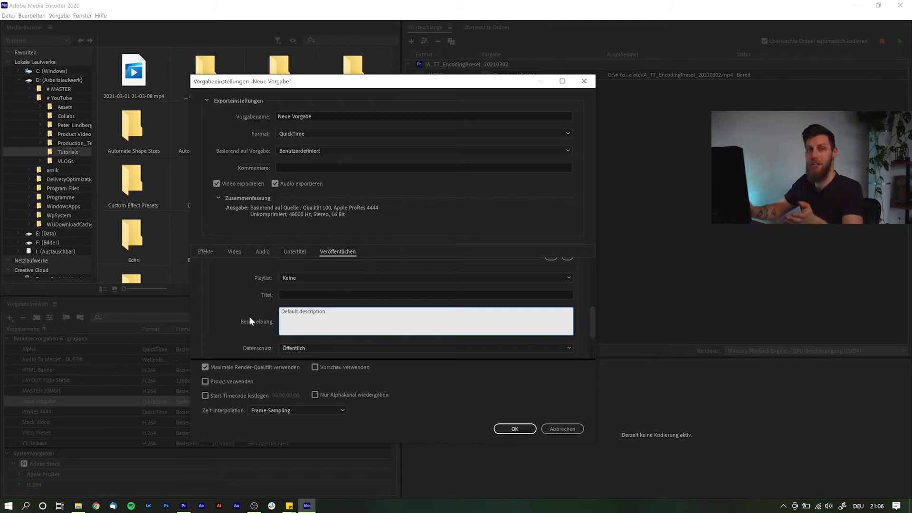
{"action": "left_click", "coordinate": [426, 318]}
{"action": "type", "text": "tag"}
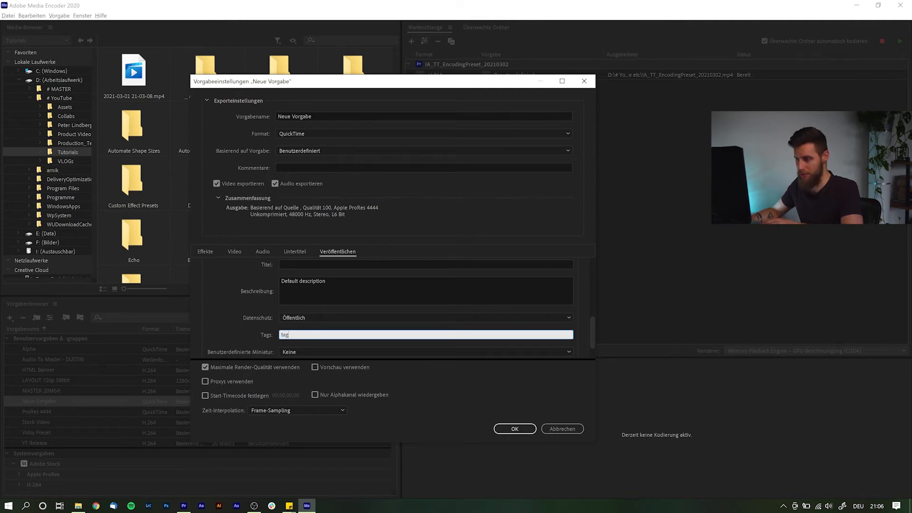
{"action": "type", "text": "s of doom"}
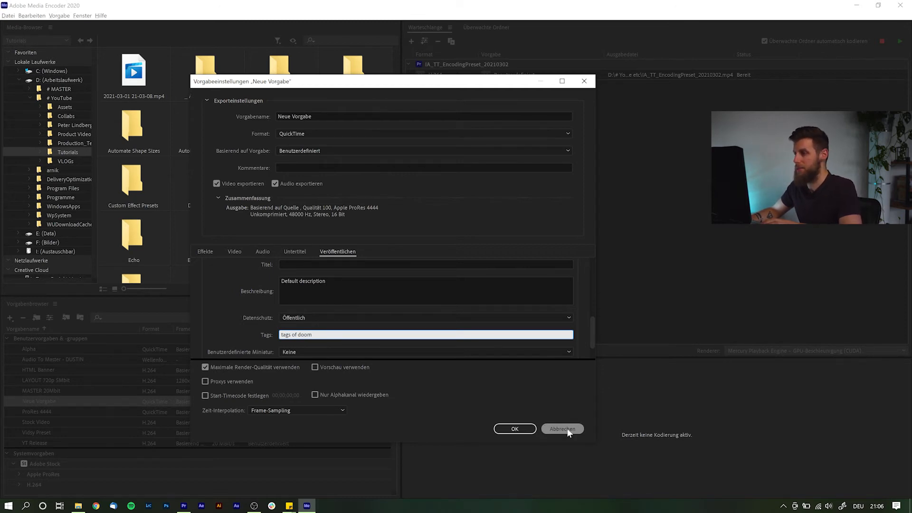
{"action": "left_click", "coordinate": [563, 429]}
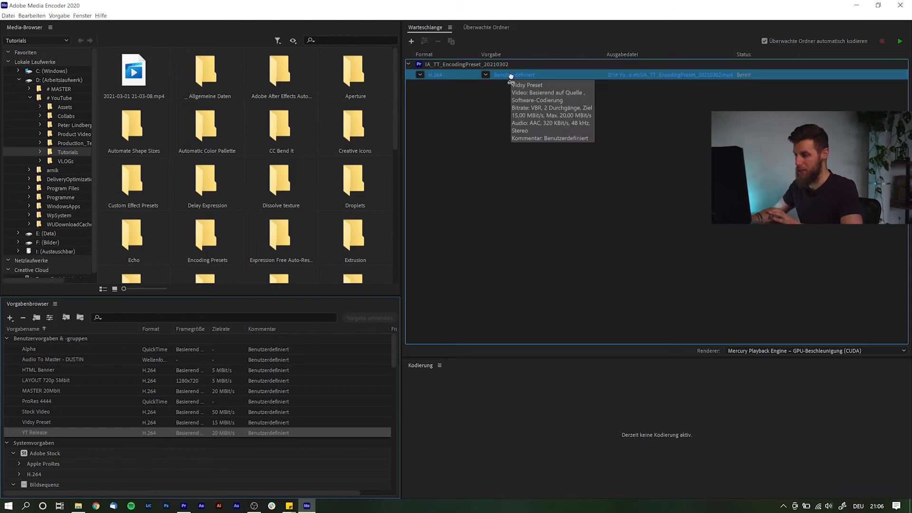
Apply YT Release to the queued sequence, start the queue, and watch progress.
{"action": "left_click", "coordinate": [486, 74]}
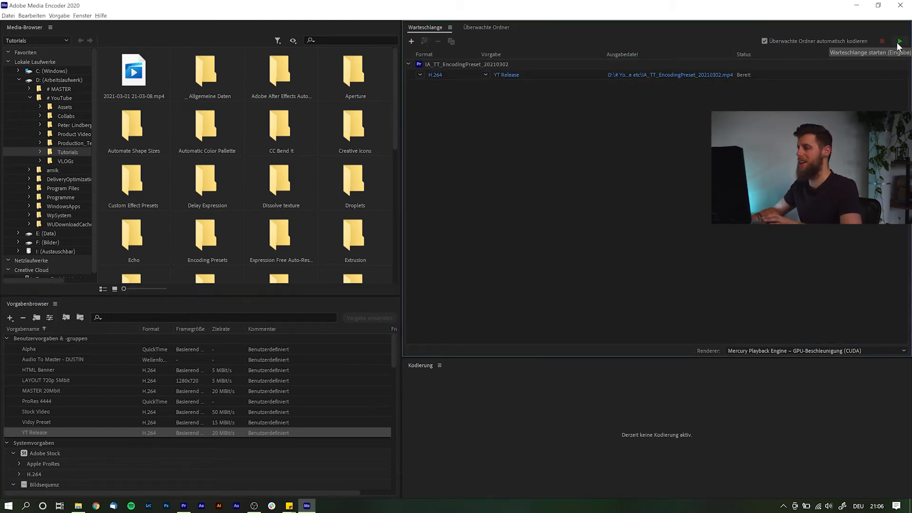
{"action": "left_click", "coordinate": [900, 40]}
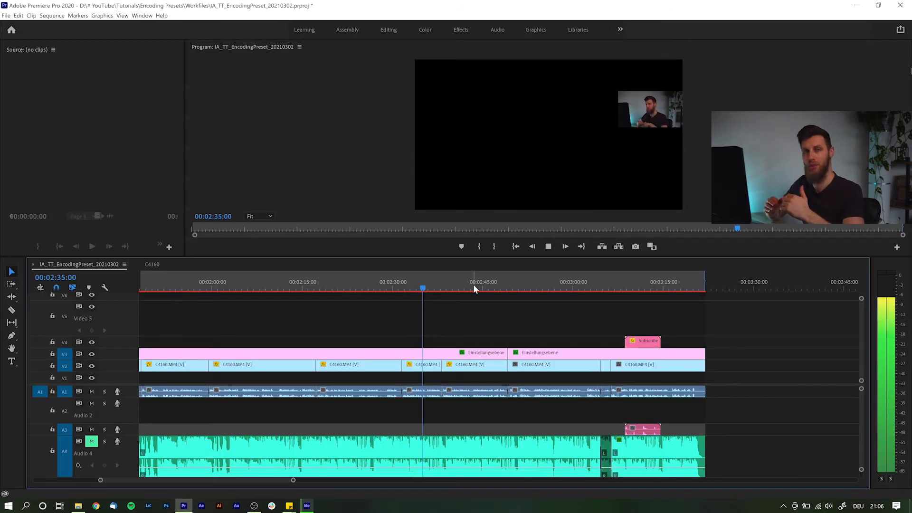
{"action": "left_click", "coordinate": [307, 505]}
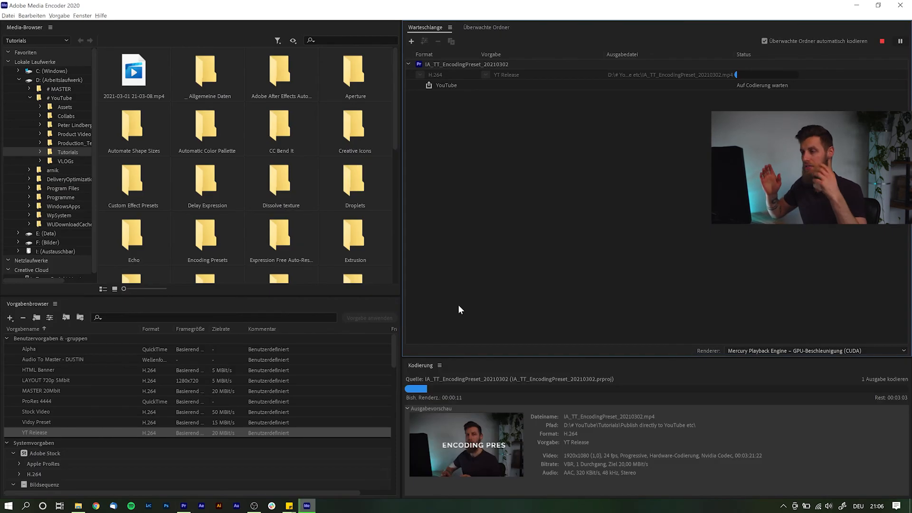